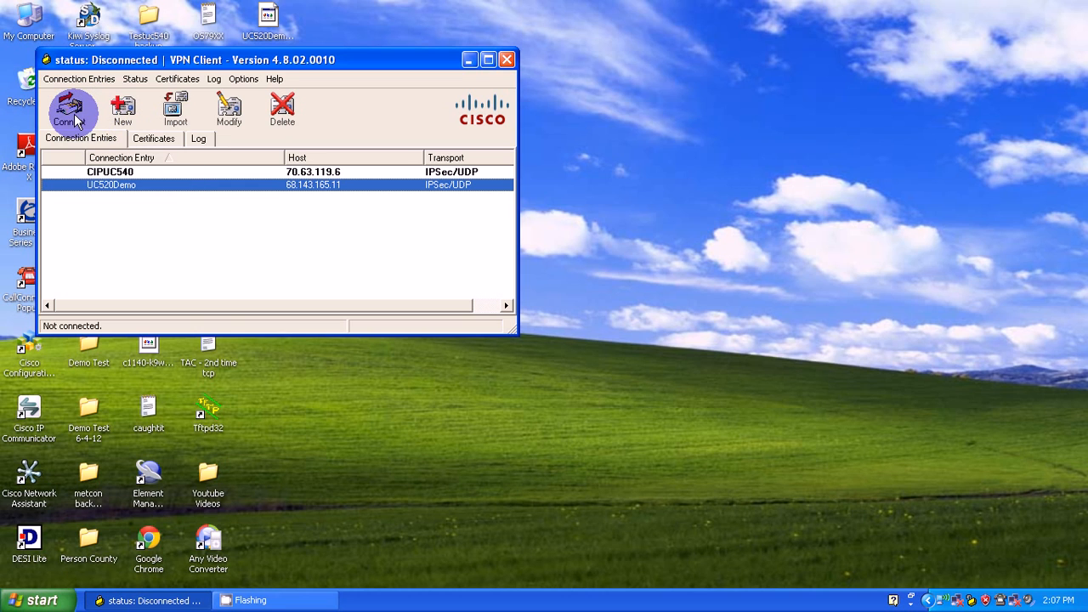
Step: Authenticate to the UC520Demo VPN entry with the ciscoadmin password and close the client
{"action": "left_click", "coordinate": [69, 109]}
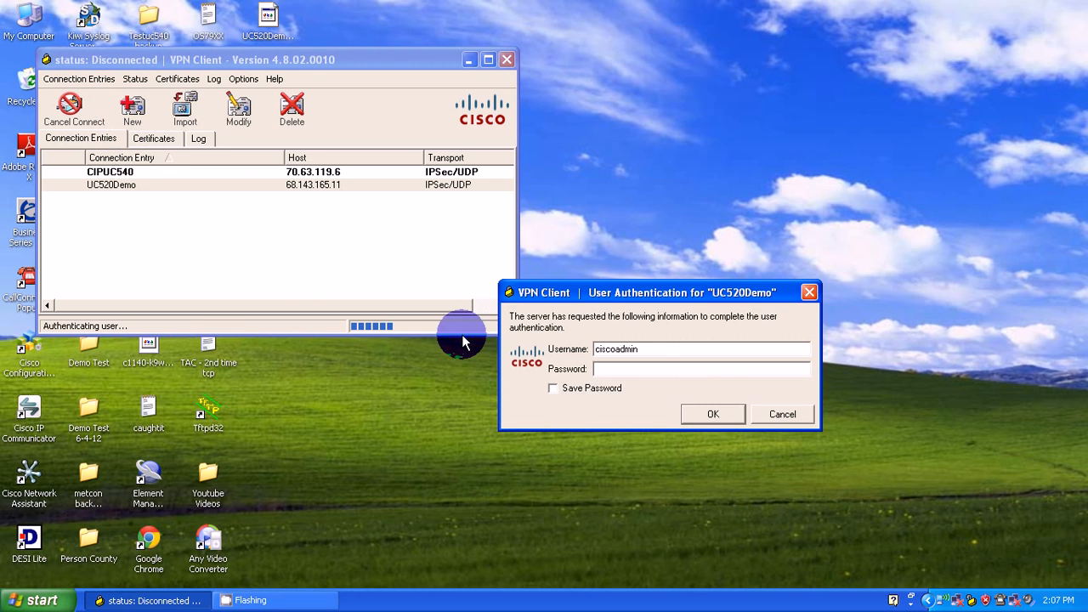
{"action": "left_click", "coordinate": [643, 369]}
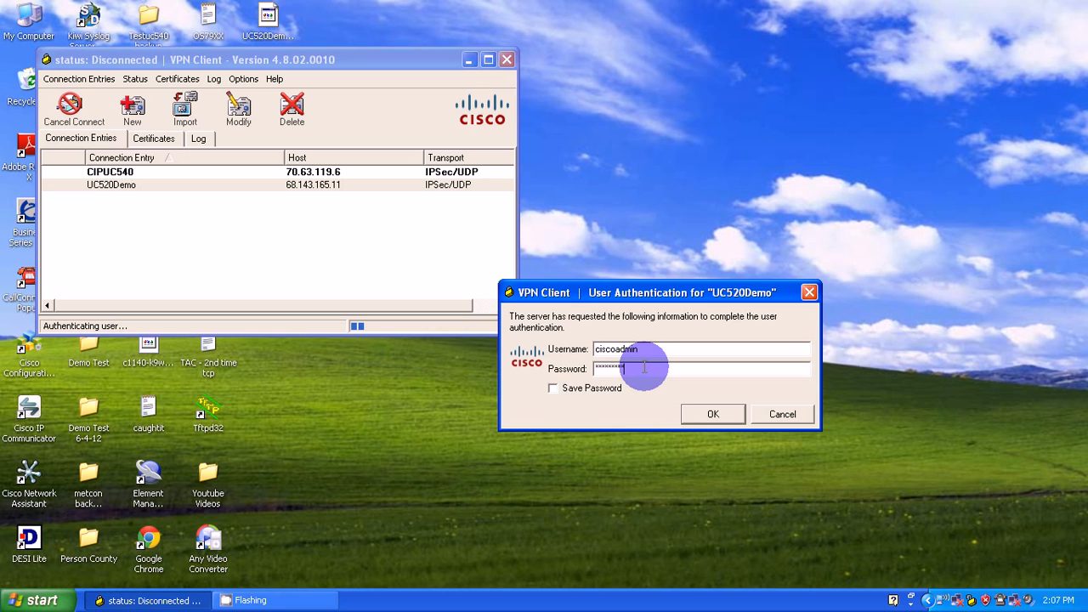
{"action": "left_click", "coordinate": [714, 415]}
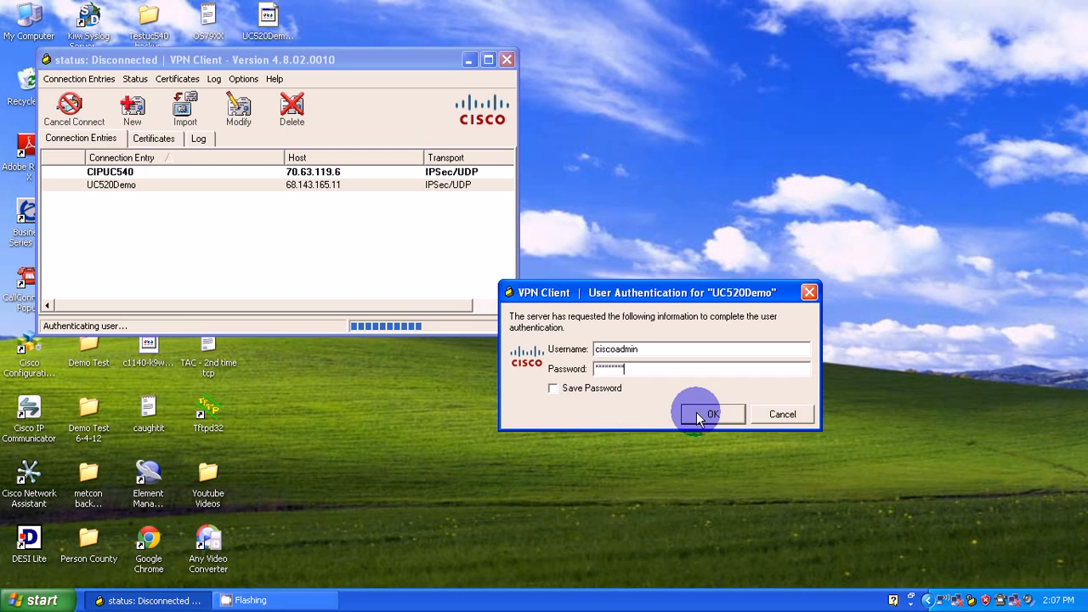
{"action": "left_click", "coordinate": [711, 415]}
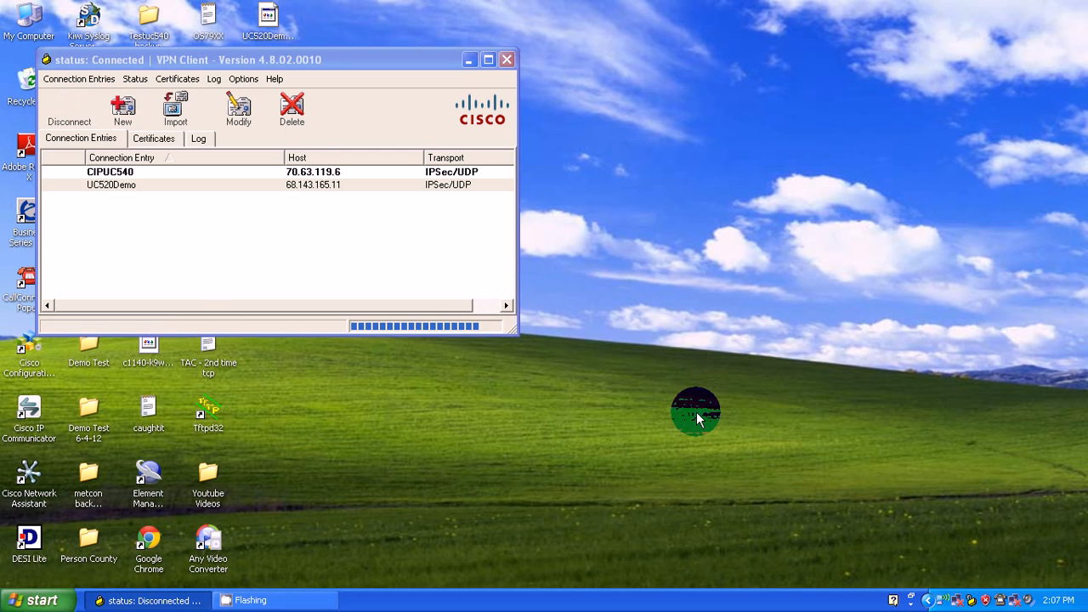
{"action": "left_click", "coordinate": [503, 57]}
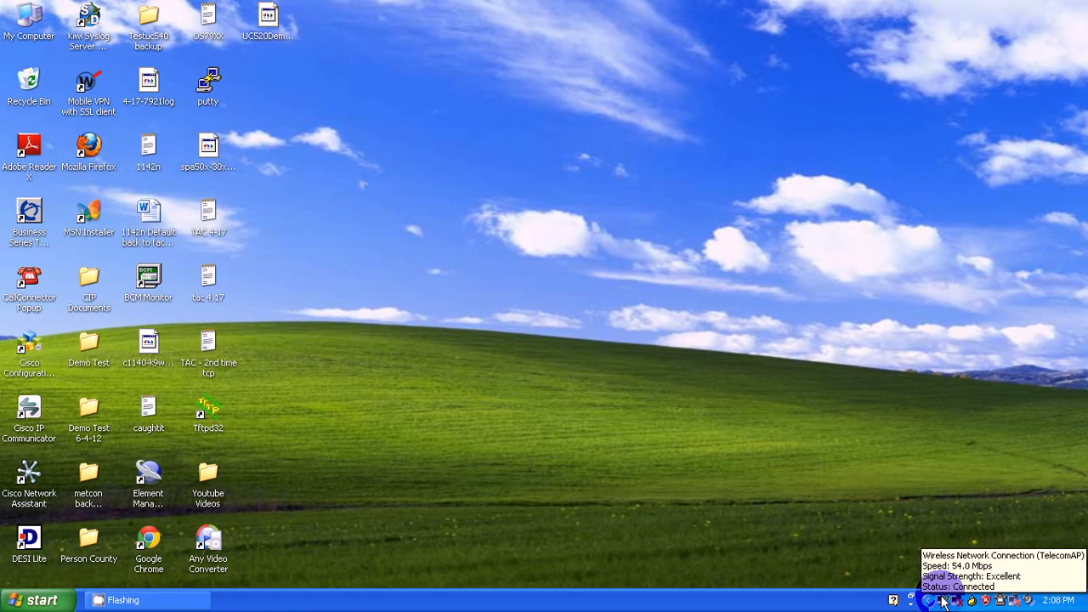
{"action": "mouse_move", "coordinate": [959, 598]}
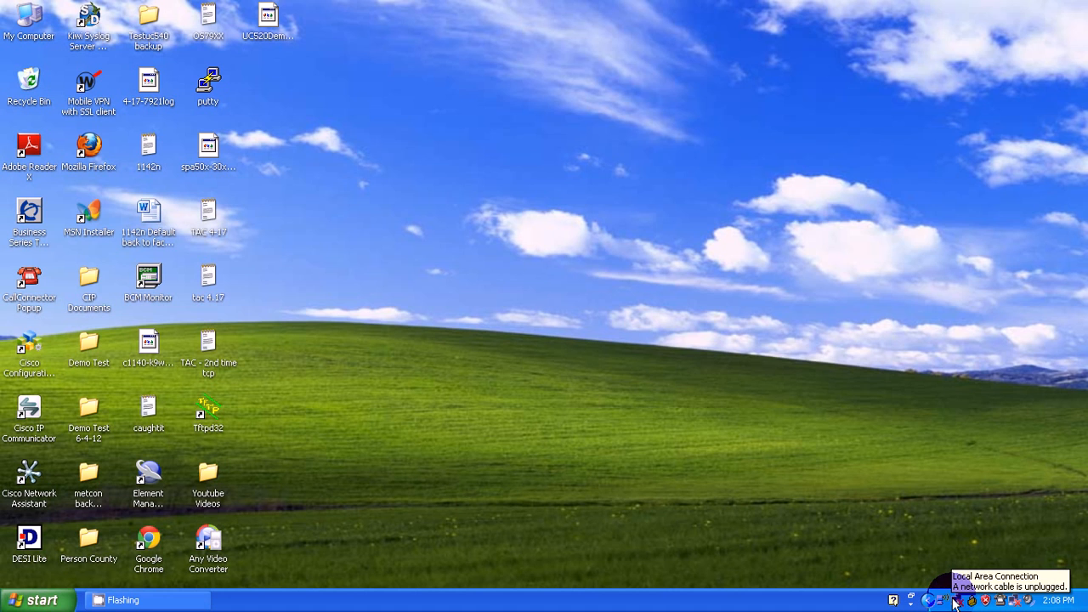
{"action": "mouse_move", "coordinate": [127, 544]}
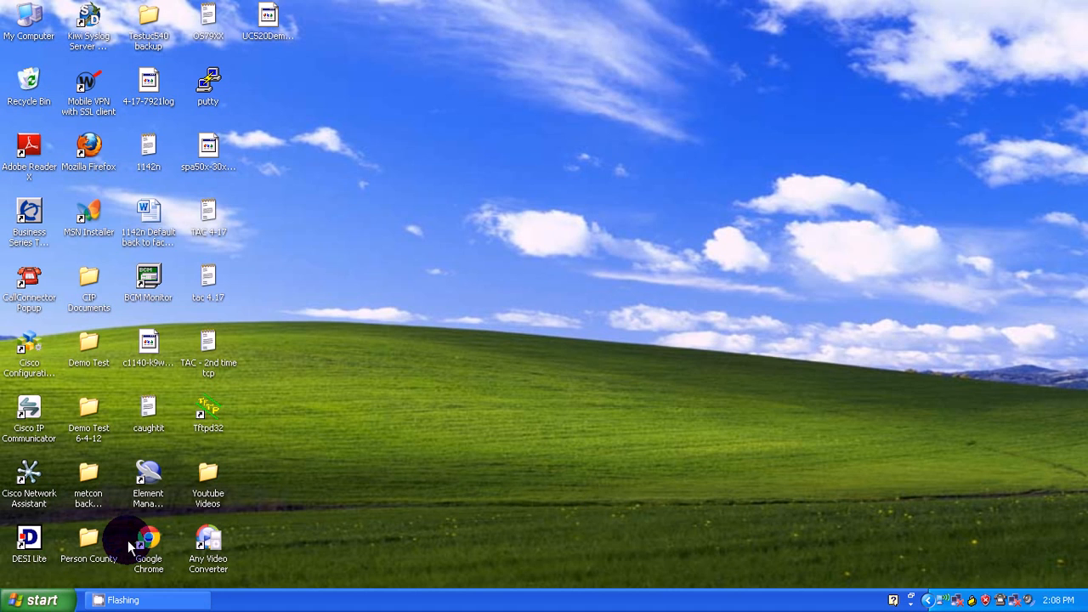
Step: Run ipconfig /all in cmd to confirm the Cisco VPN Adapter holds a 192.168.20.x address
{"action": "left_click", "coordinate": [40, 598]}
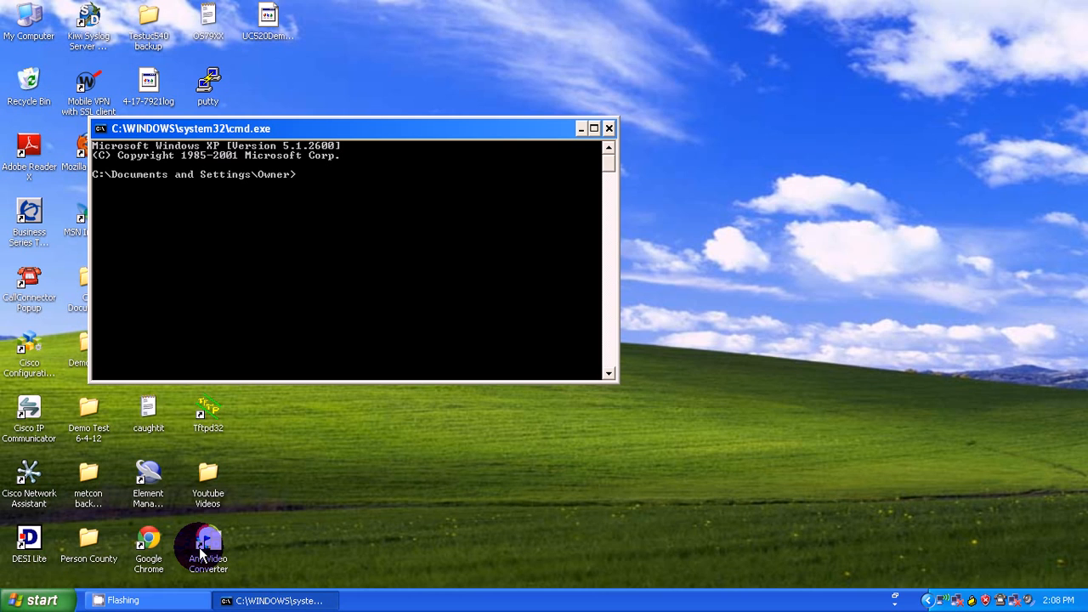
{"action": "type", "text": "ipconfig"}
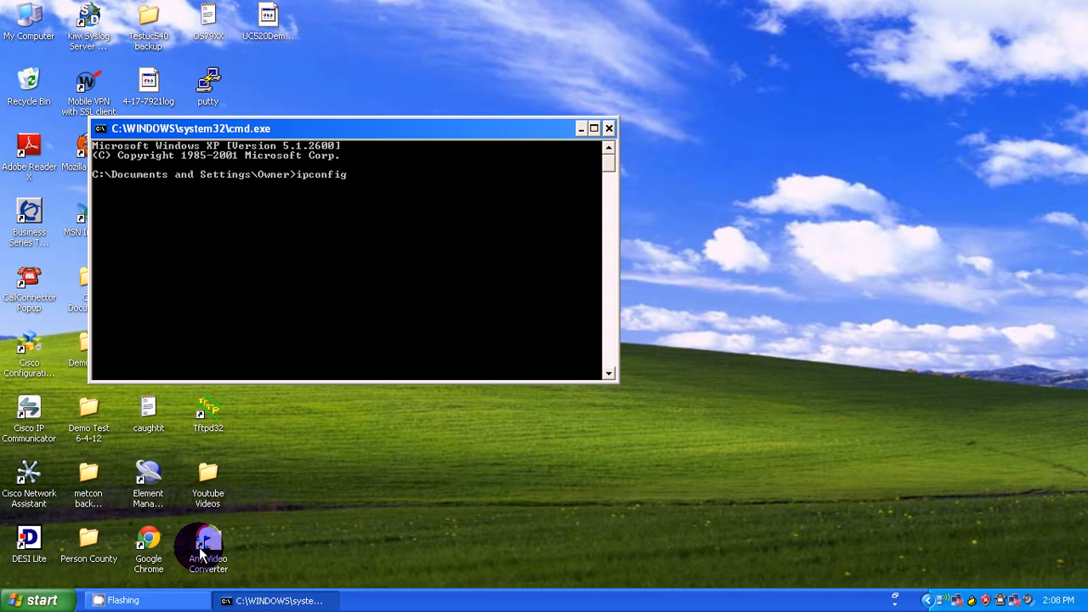
{"action": "type", "text": "ipconfig /all"}
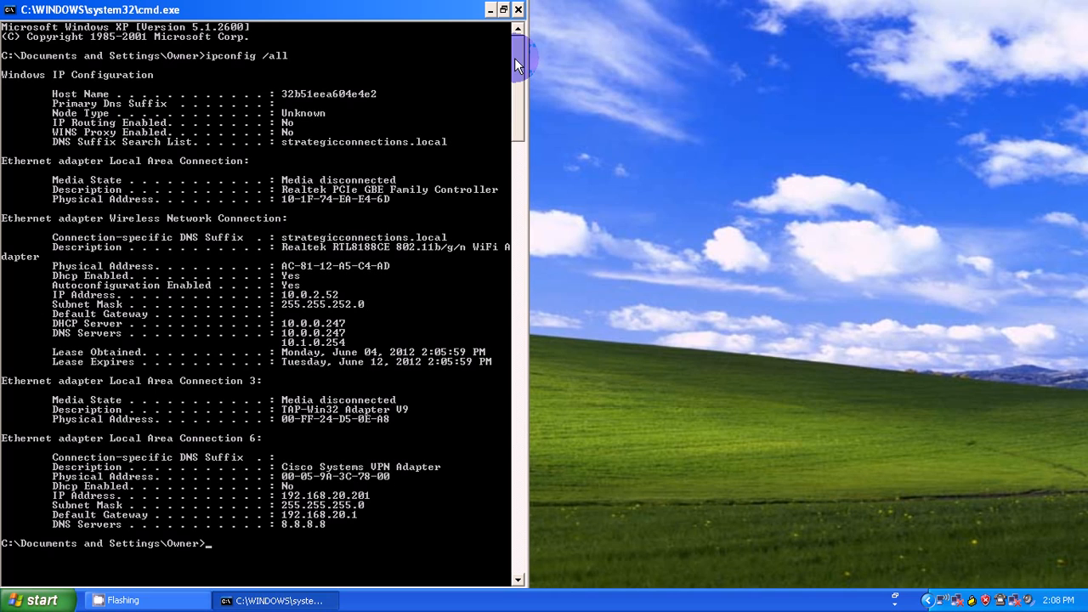
{"action": "mouse_move", "coordinate": [483, 238]}
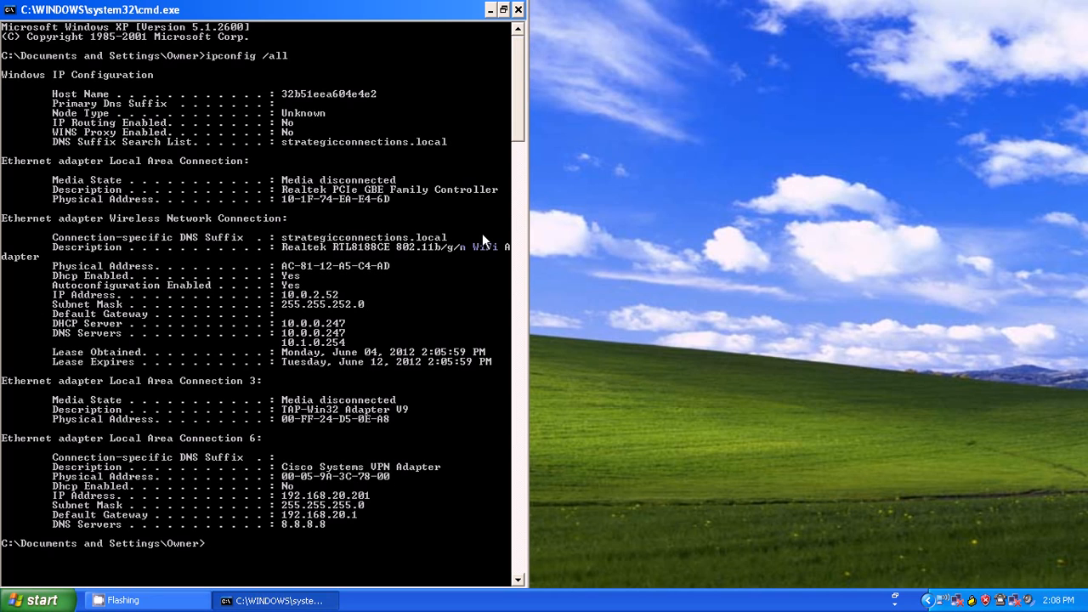
{"action": "mouse_move", "coordinate": [394, 395]}
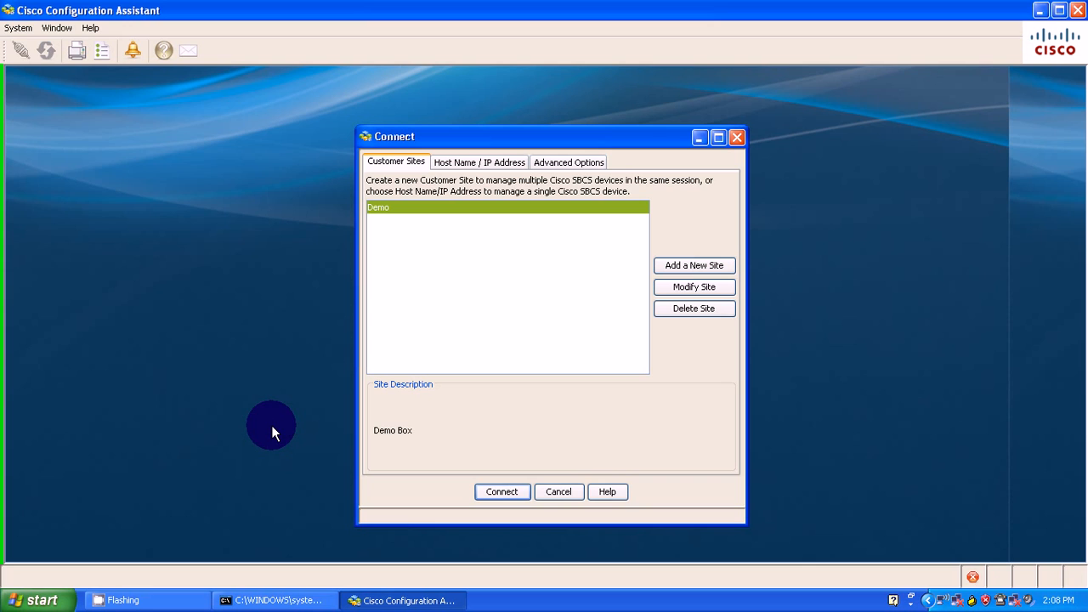
Step: Connect to the Demo site with the admin login, showing the UC520 topology with two IP phones
{"action": "left_click", "coordinate": [502, 492]}
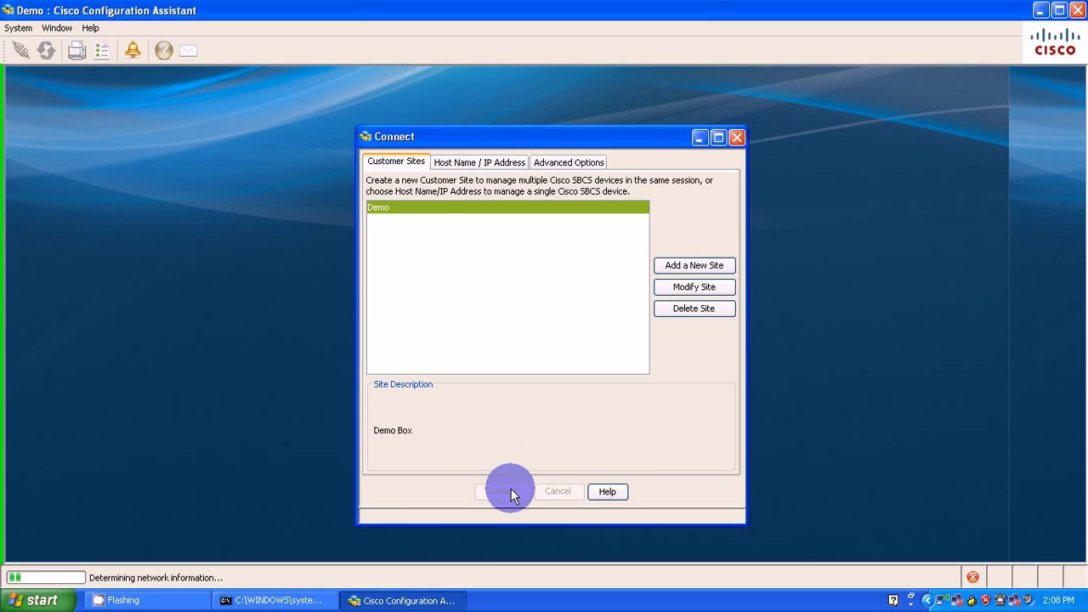
{"action": "left_click", "coordinate": [514, 491]}
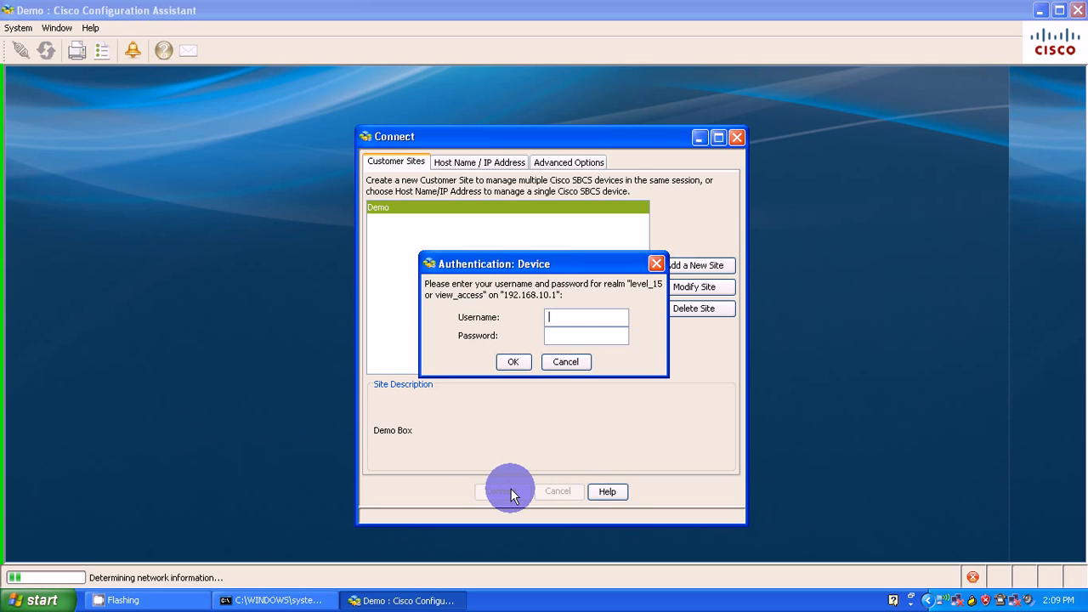
{"action": "type", "text": "ciscoa"}
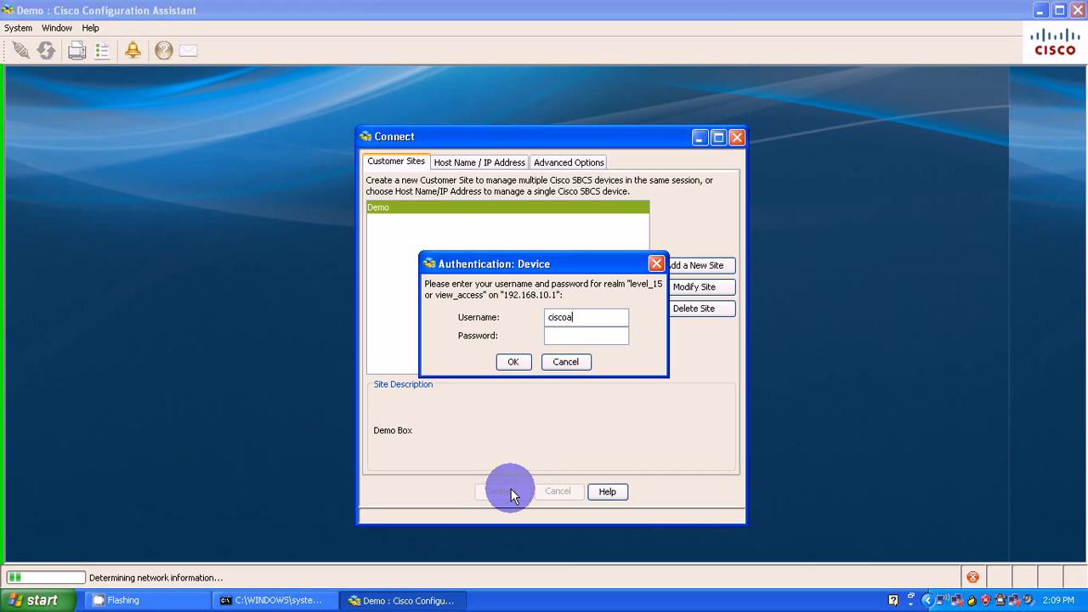
{"action": "key", "text": "Backspace"}
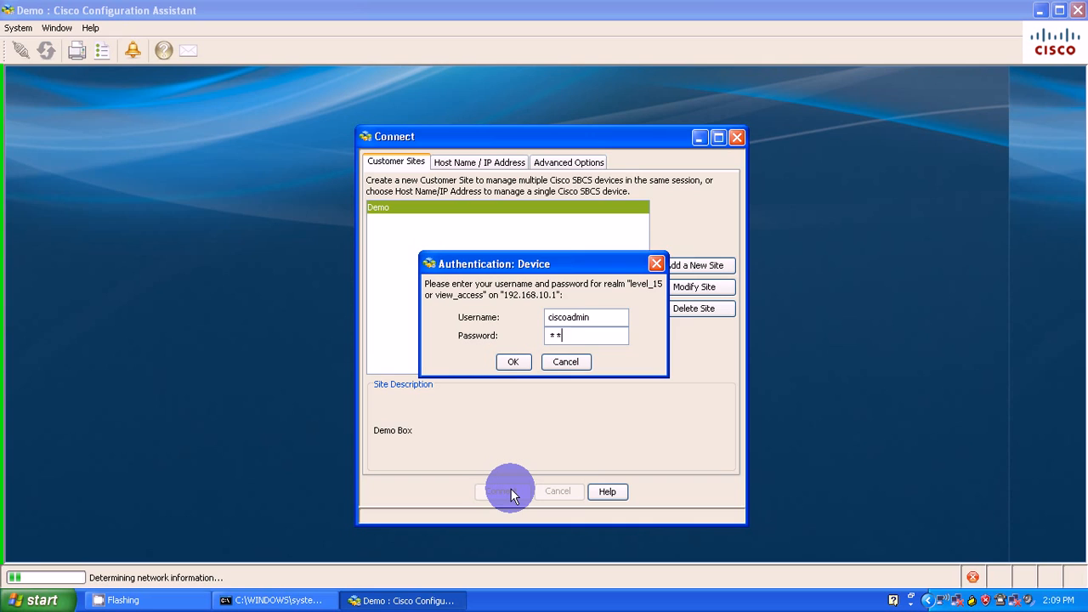
{"action": "left_click", "coordinate": [513, 361]}
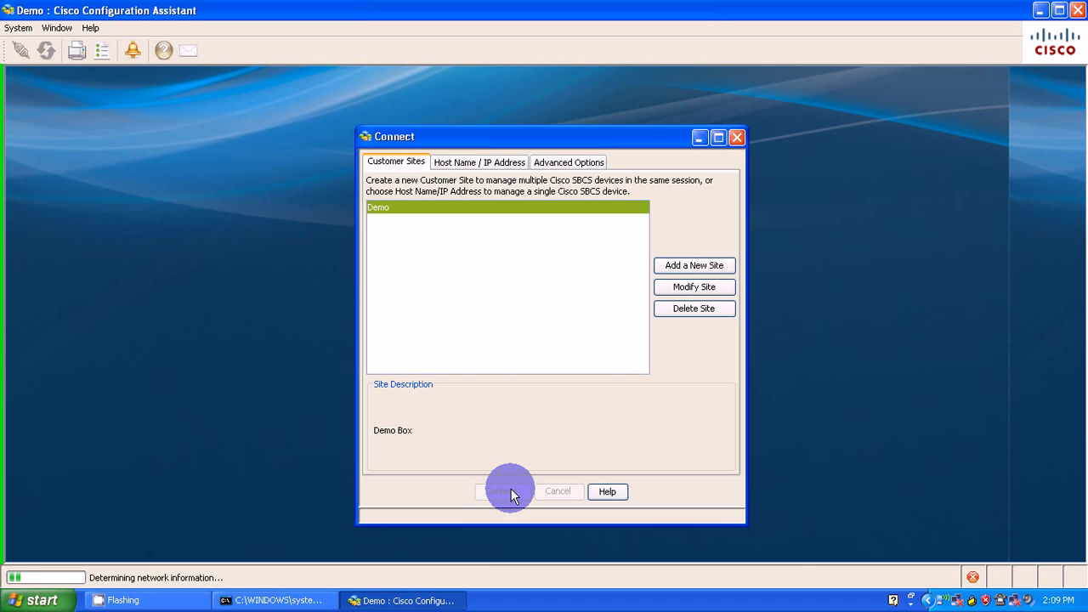
{"action": "left_click", "coordinate": [510, 491]}
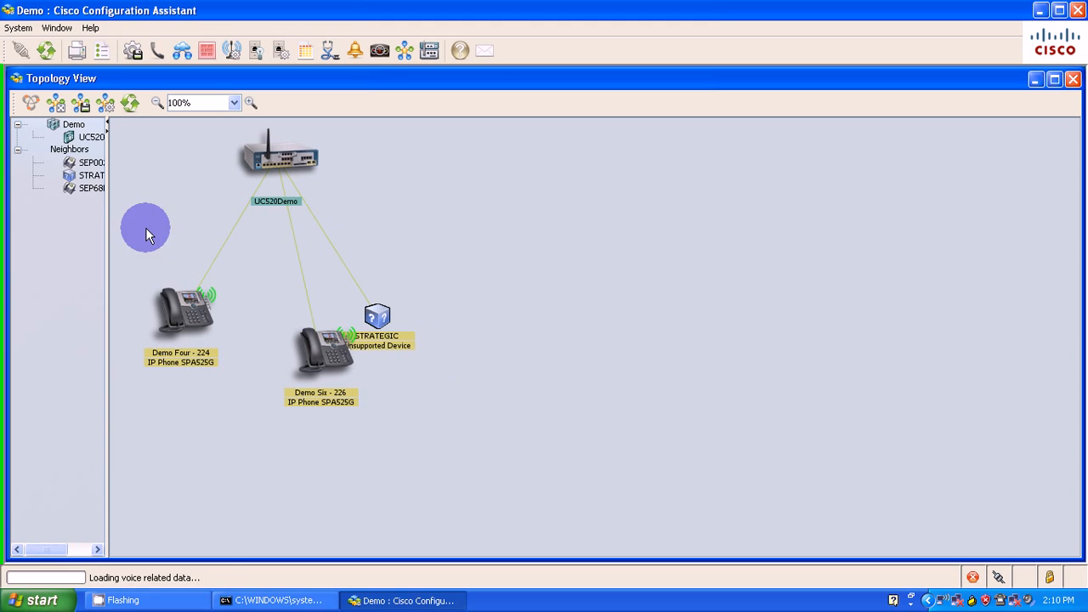
Step: Navigate via Security to VPN Server and list the user accounts ciscoadmin, demo, demothree and furry
{"action": "left_click", "coordinate": [58, 105]}
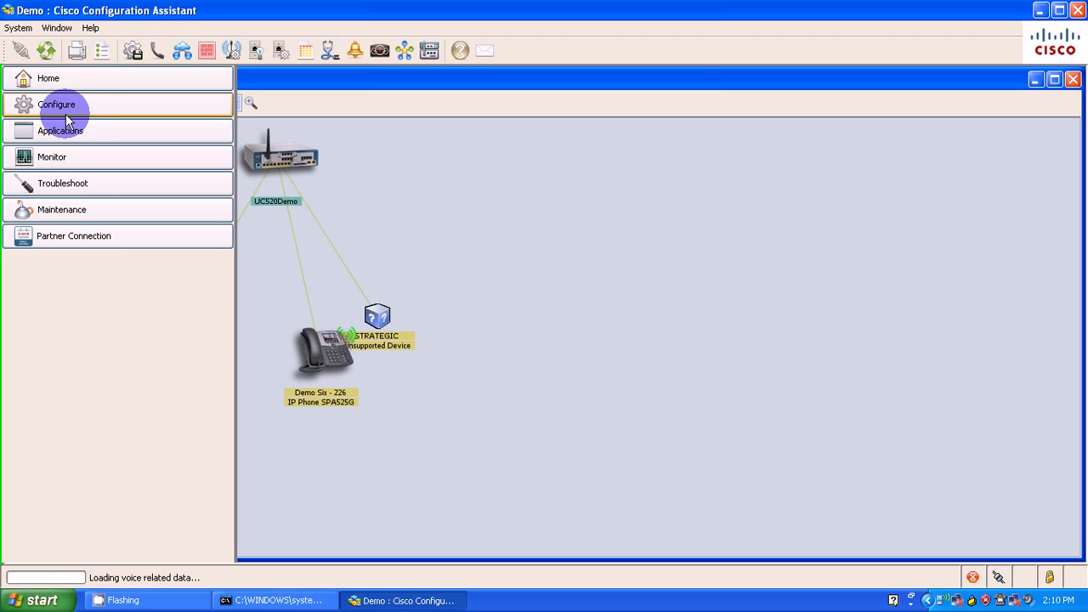
{"action": "left_click", "coordinate": [56, 103]}
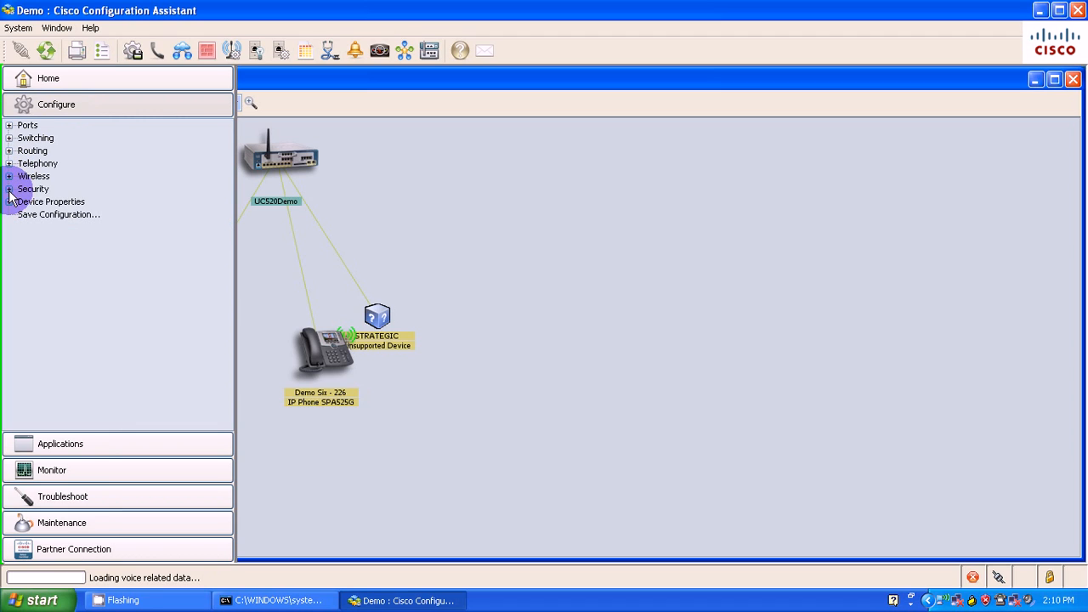
{"action": "left_click", "coordinate": [10, 189]}
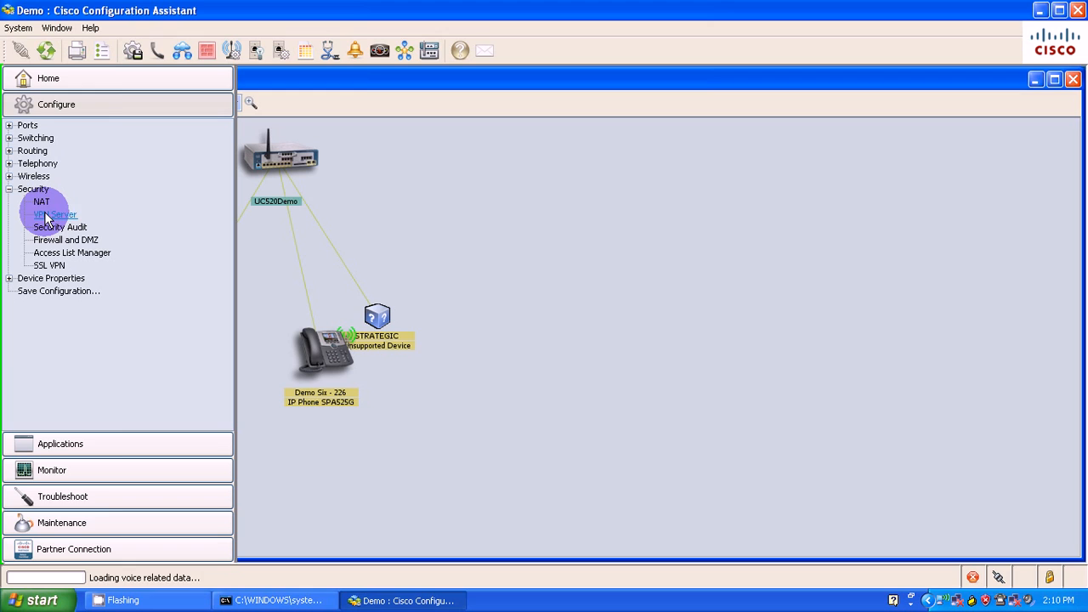
{"action": "left_click", "coordinate": [52, 215]}
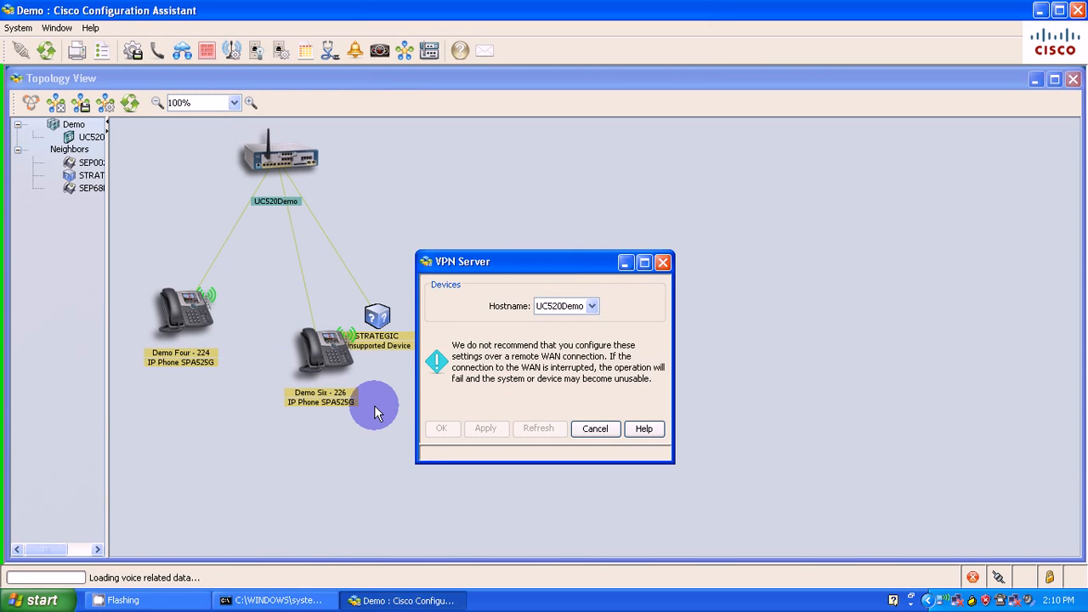
{"action": "mouse_move", "coordinate": [430, 430]}
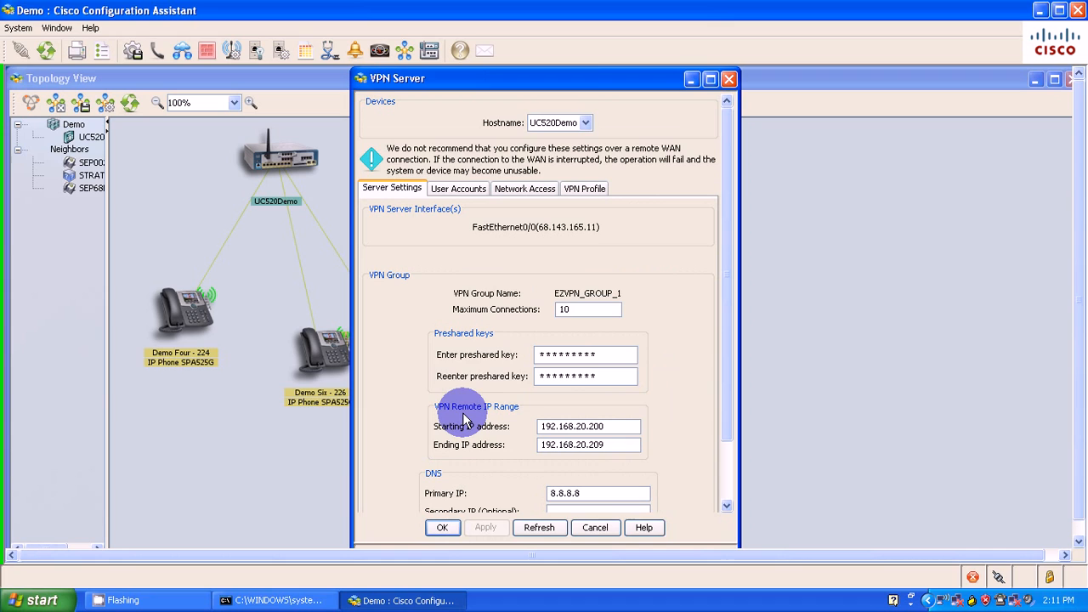
{"action": "mouse_move", "coordinate": [463, 279]}
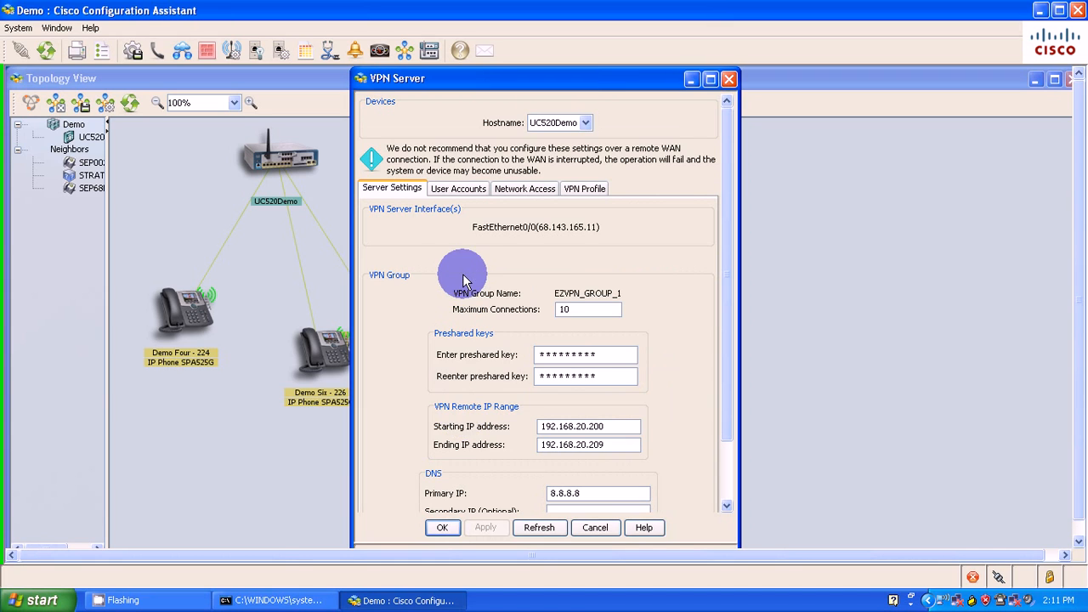
{"action": "left_click", "coordinate": [458, 189]}
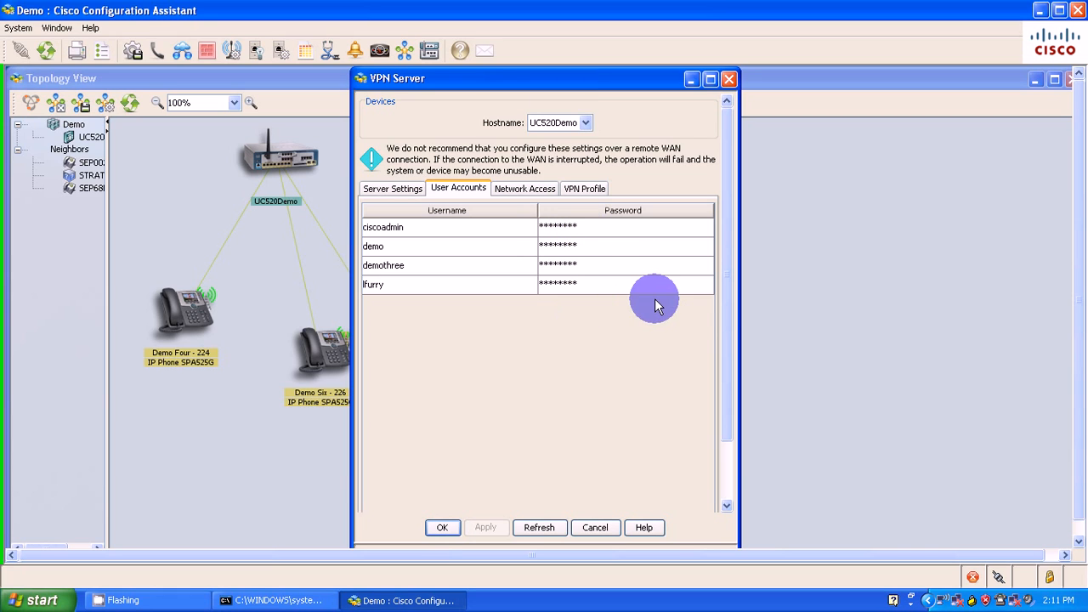
{"action": "scroll", "scroll_direction": "down", "scroll_amount": 3}
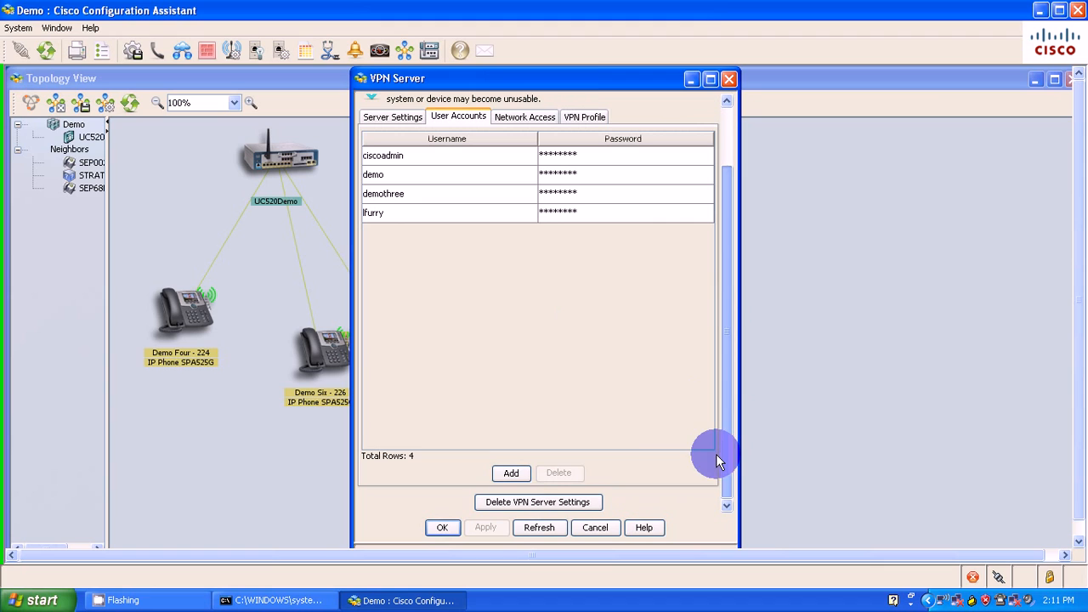
Step: Create a VPN user account uc500demo with a password and its confirmation
{"action": "left_click", "coordinate": [510, 472]}
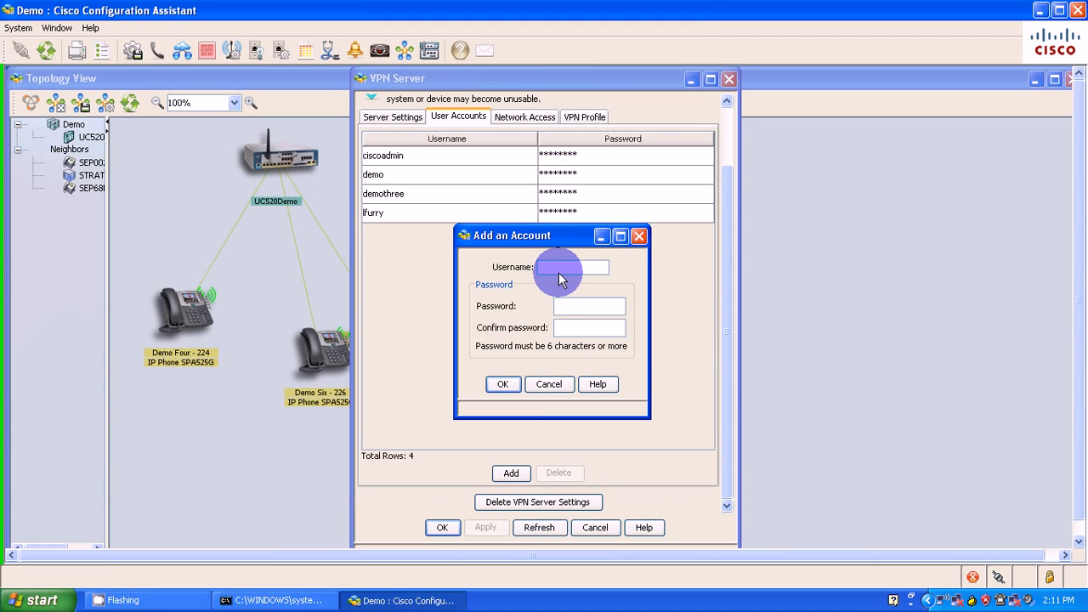
{"action": "left_click", "coordinate": [575, 267]}
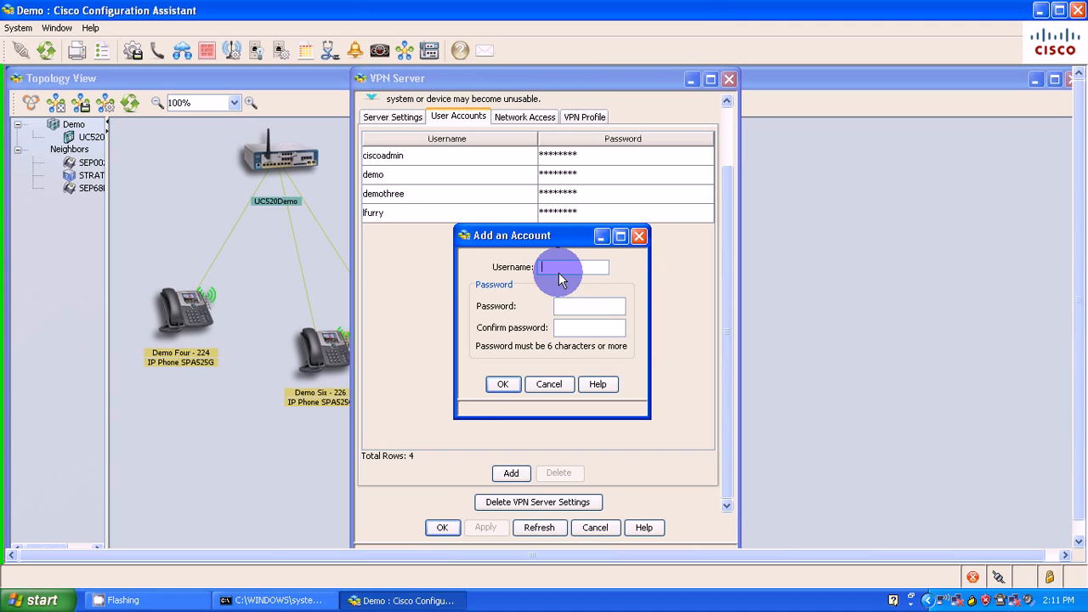
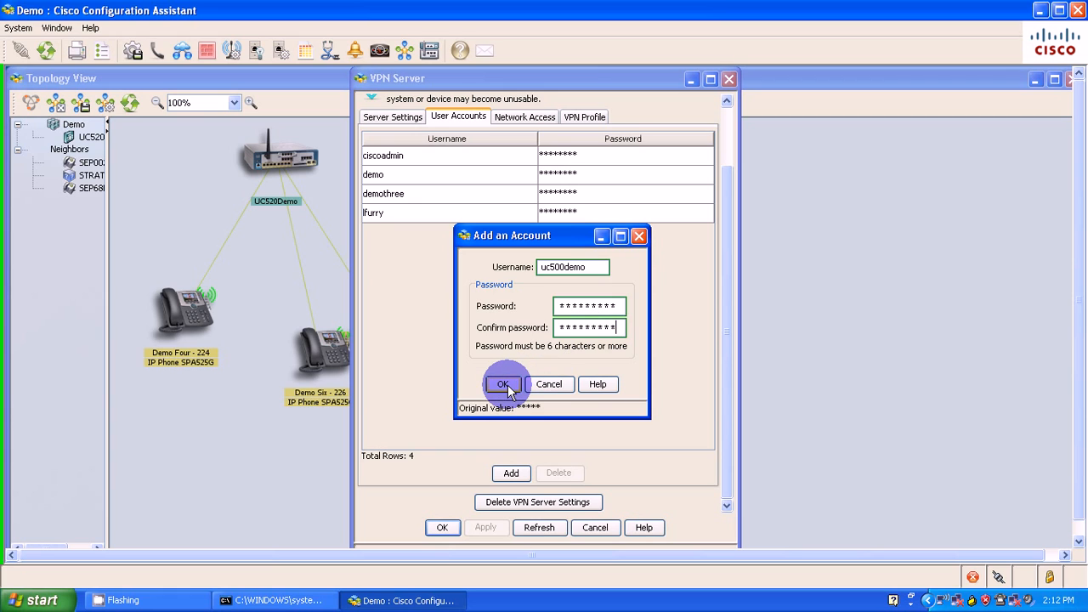
{"action": "left_click", "coordinate": [503, 385]}
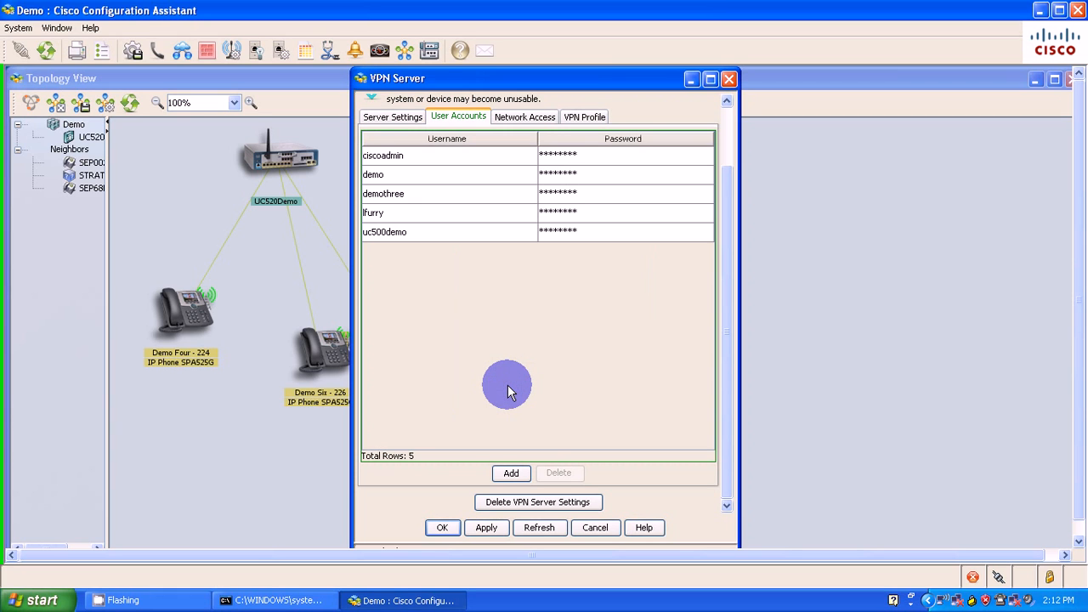
{"action": "mouse_move", "coordinate": [505, 376]}
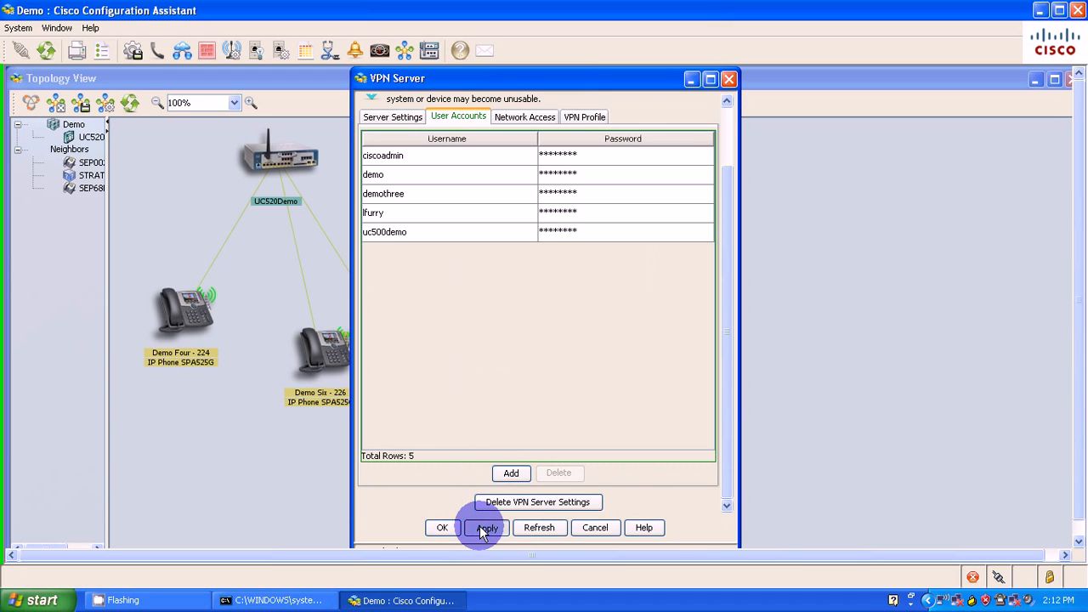
Step: Apply the updated five-account list to the device
{"action": "left_click", "coordinate": [486, 527]}
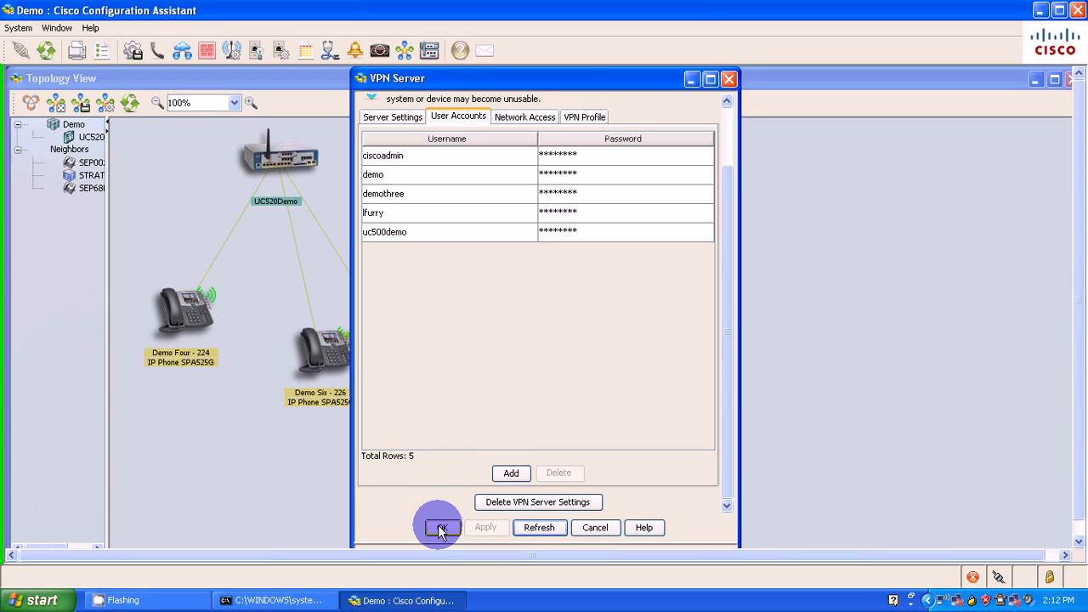
Step: Exit Configuration Assistant, saving the configuration to All Devices
{"action": "left_click", "coordinate": [441, 527]}
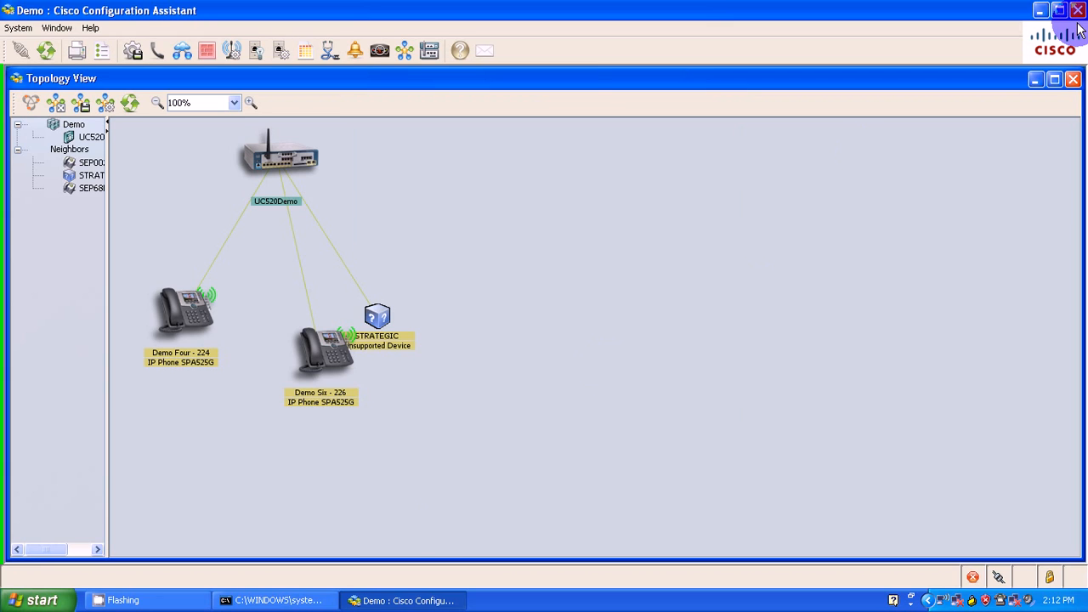
{"action": "left_click", "coordinate": [1073, 11]}
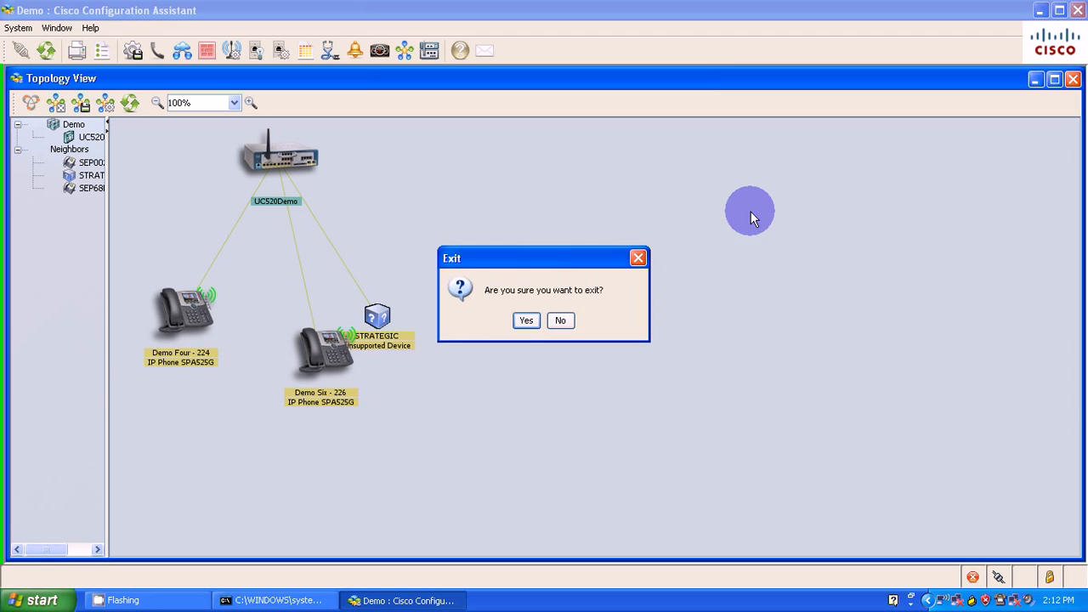
{"action": "left_click", "coordinate": [525, 320]}
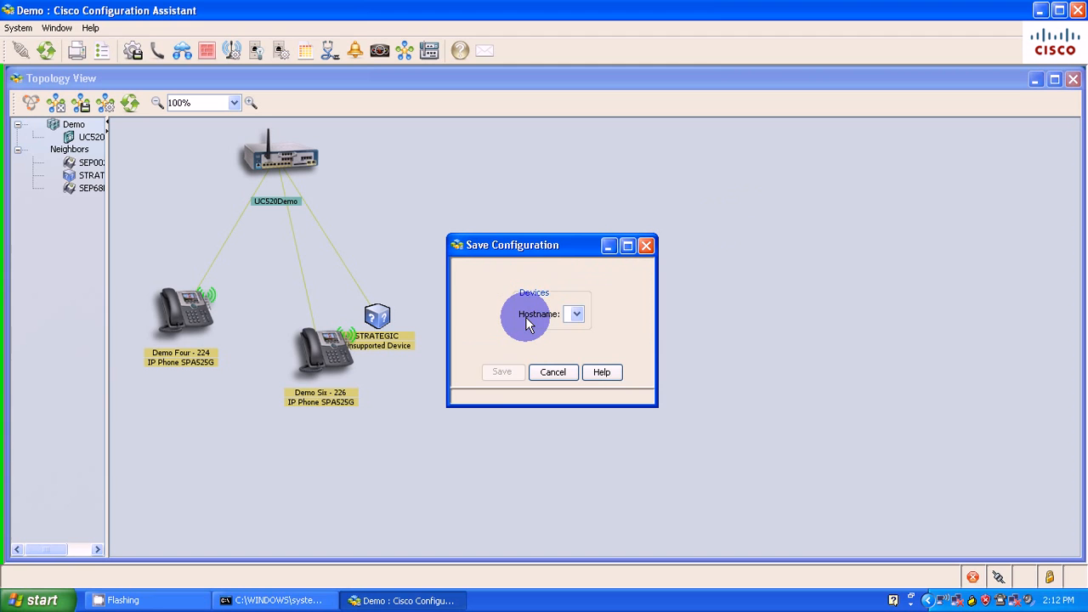
{"action": "left_click", "coordinate": [575, 313]}
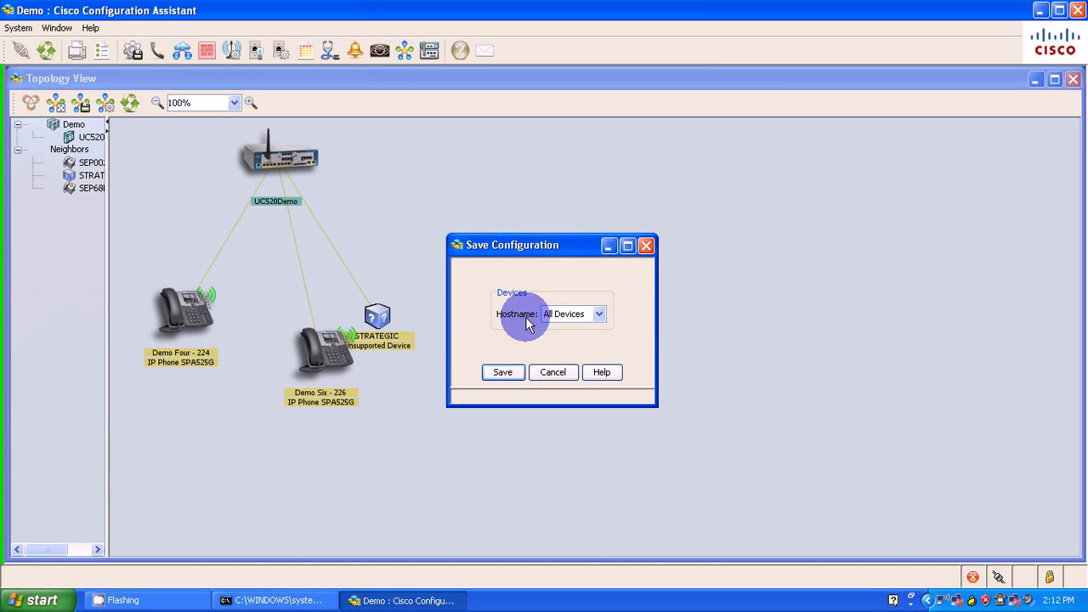
{"action": "left_click", "coordinate": [504, 371]}
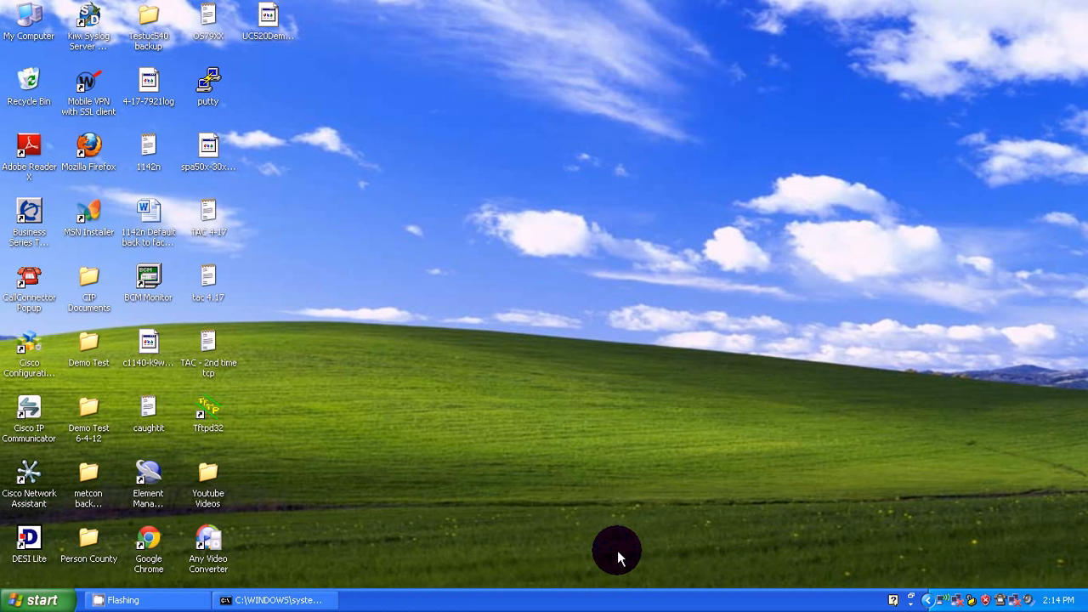
{"action": "mouse_move", "coordinate": [972, 600]}
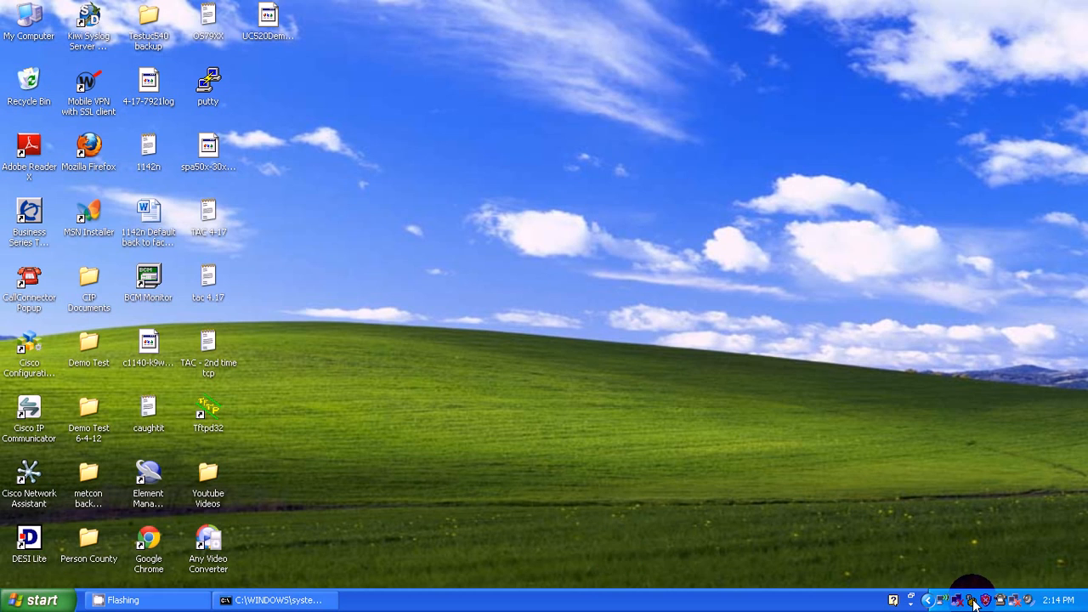
{"action": "mouse_move", "coordinate": [973, 602]}
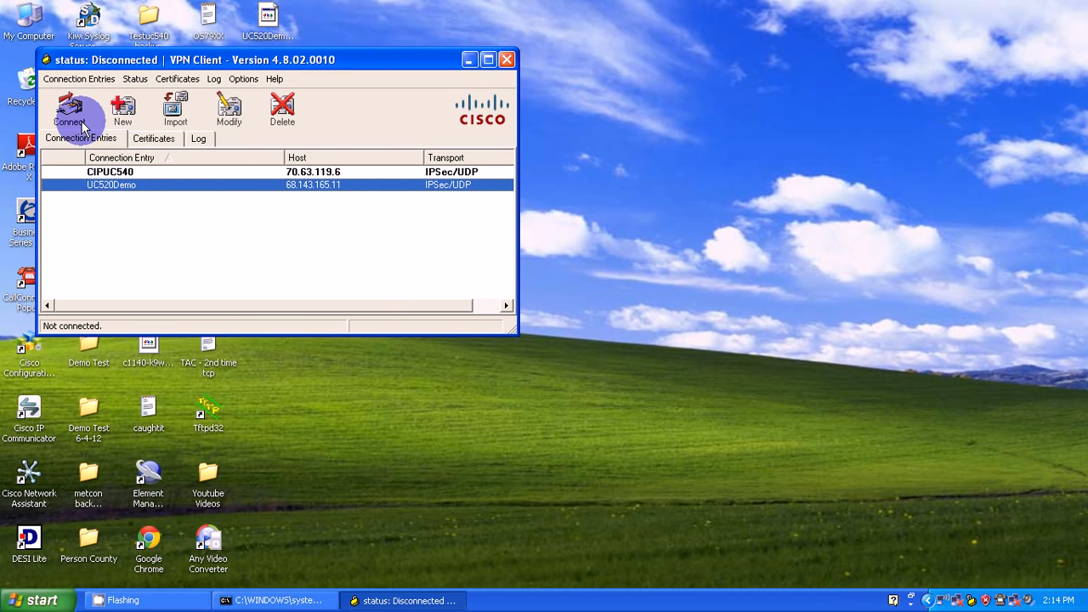
Step: Connect to UC520Demo signed in as uc500demo with its password
{"action": "left_click", "coordinate": [68, 109]}
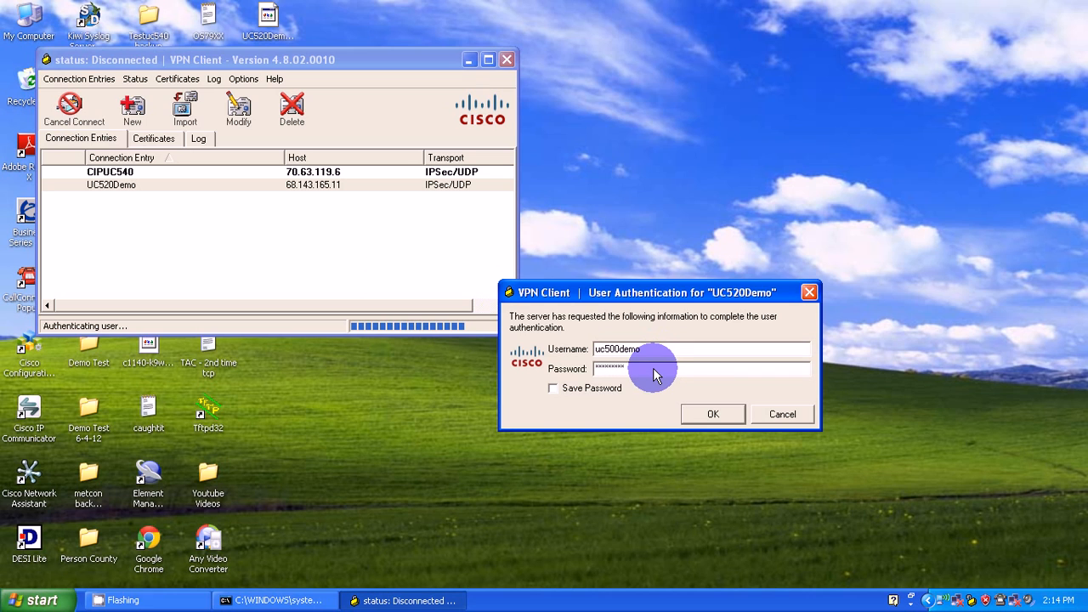
{"action": "left_click", "coordinate": [712, 413]}
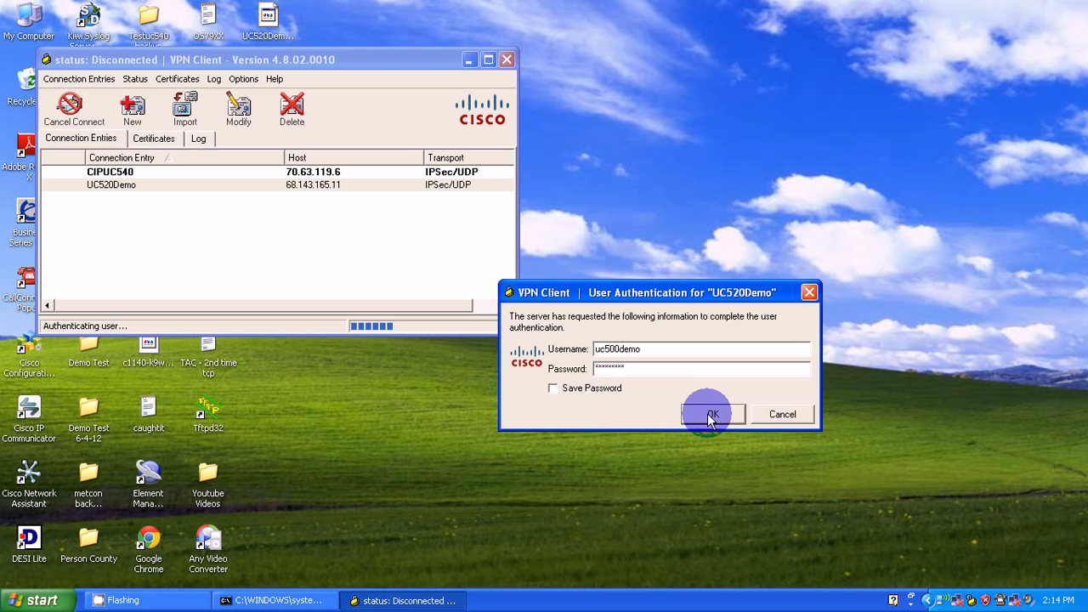
{"action": "left_click", "coordinate": [709, 414]}
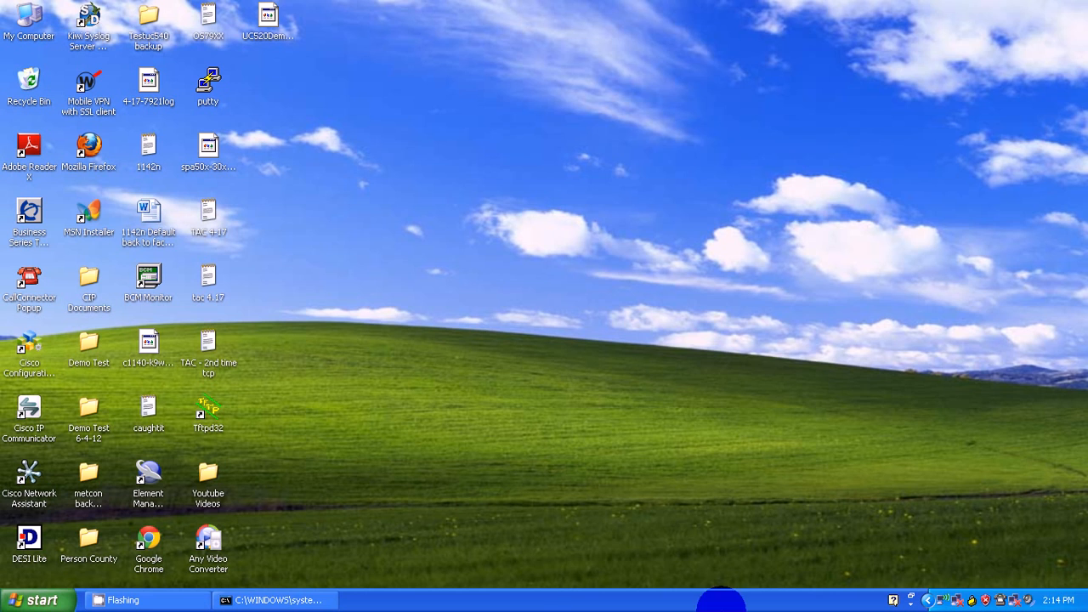
Step: Confirm the VPN adapter shows 192.168.20.203 in the cmd listing, then close the window
{"action": "left_click", "coordinate": [280, 600]}
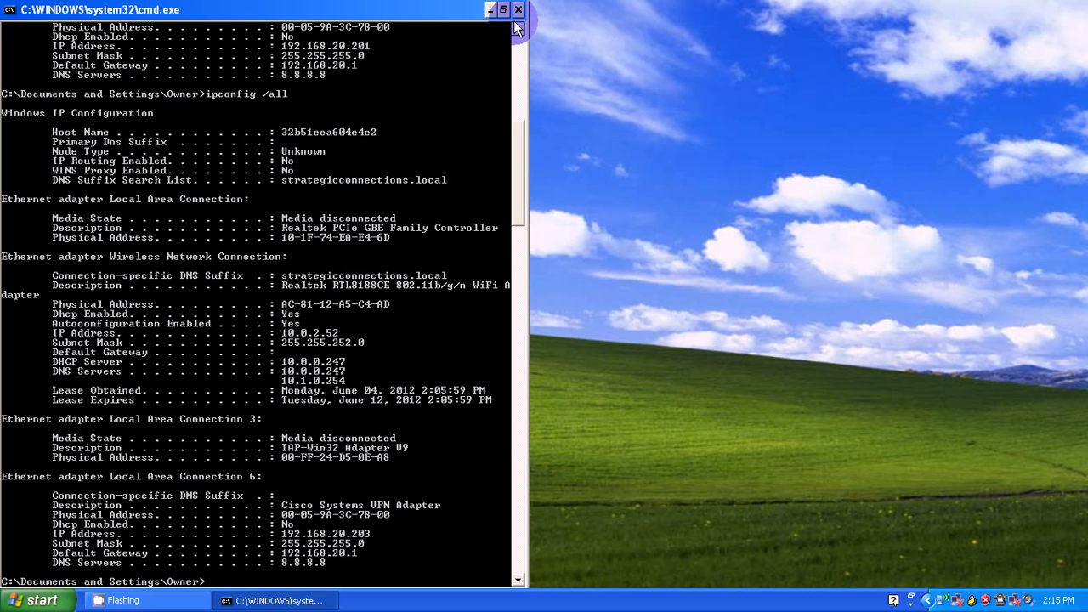
{"action": "left_click", "coordinate": [517, 10]}
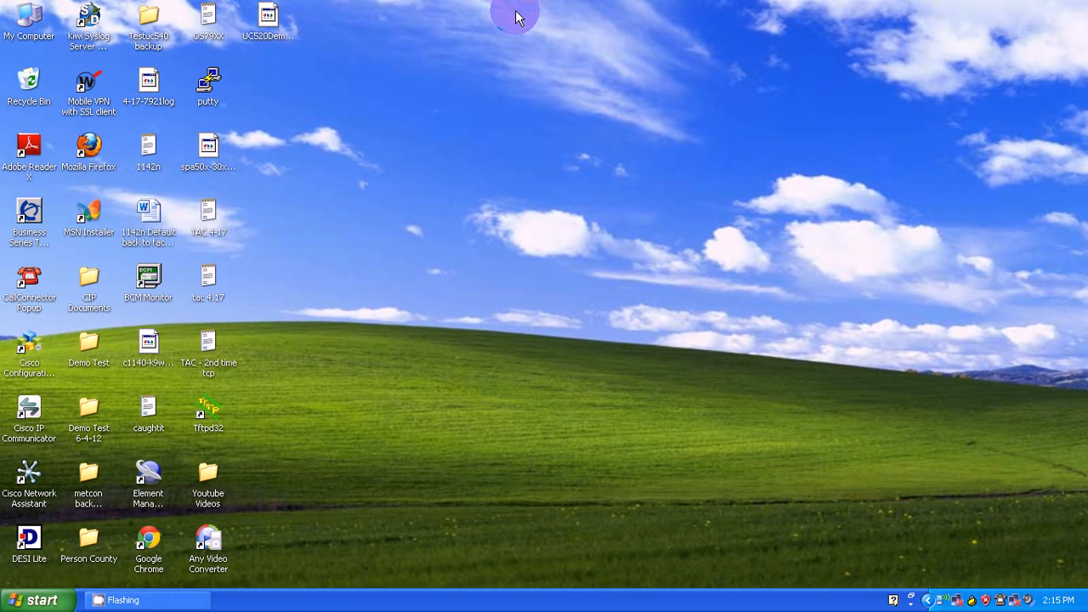